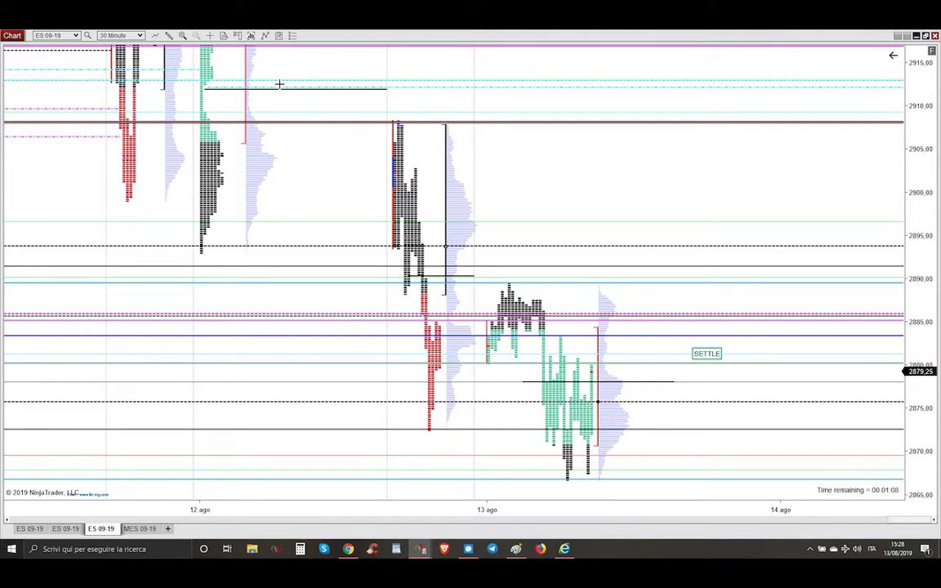
pyautogui.moveTo(348, 139)
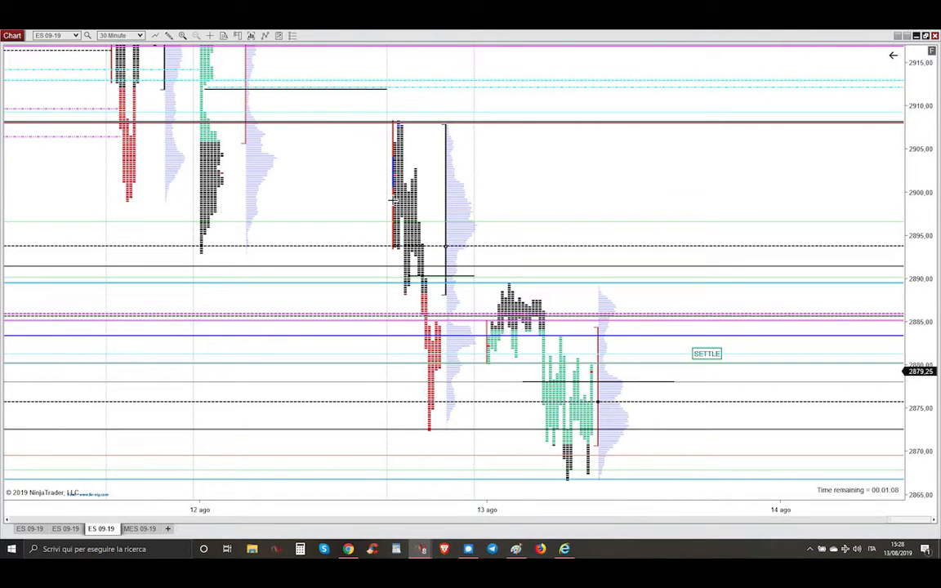
pyautogui.moveTo(380, 180)
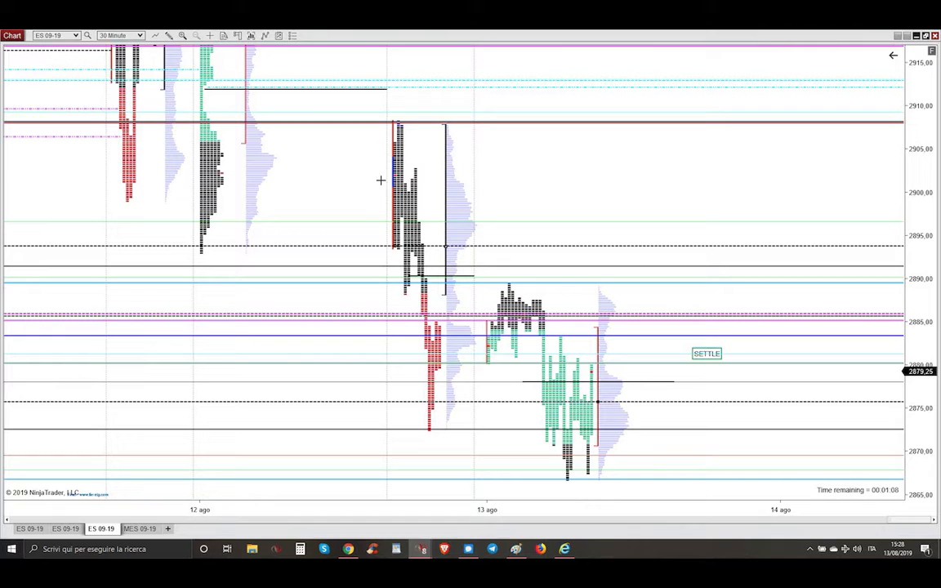
pyautogui.moveTo(425, 394)
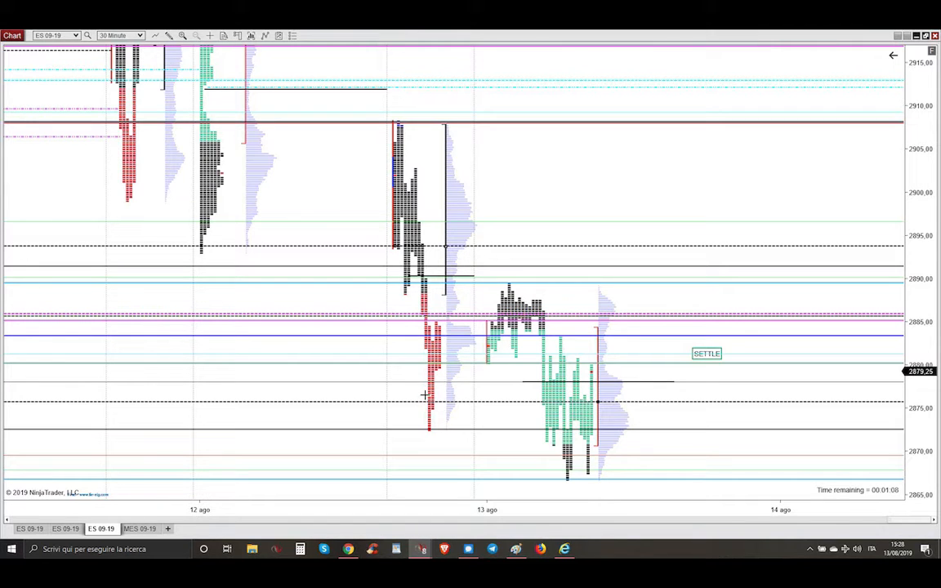
pyautogui.moveTo(372, 315)
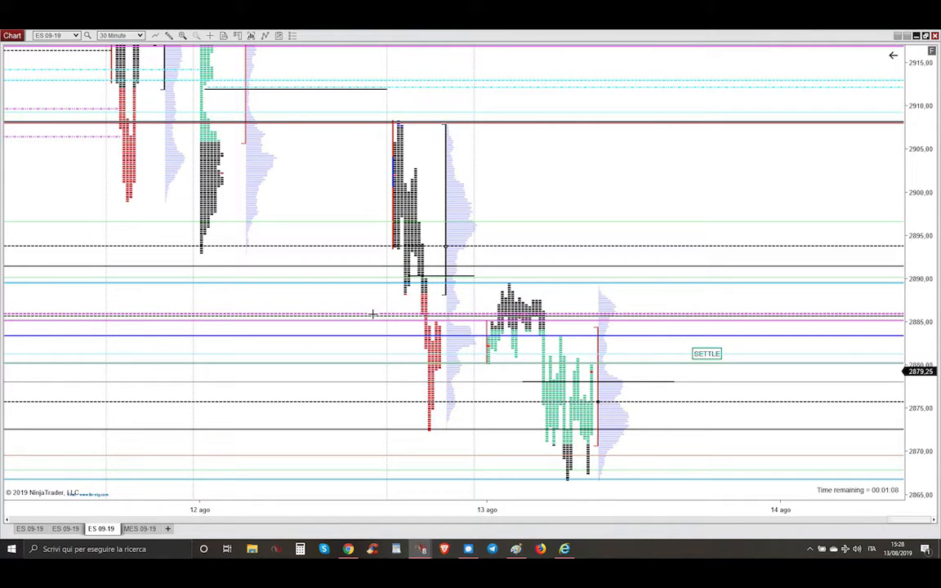
pyautogui.moveTo(425, 314)
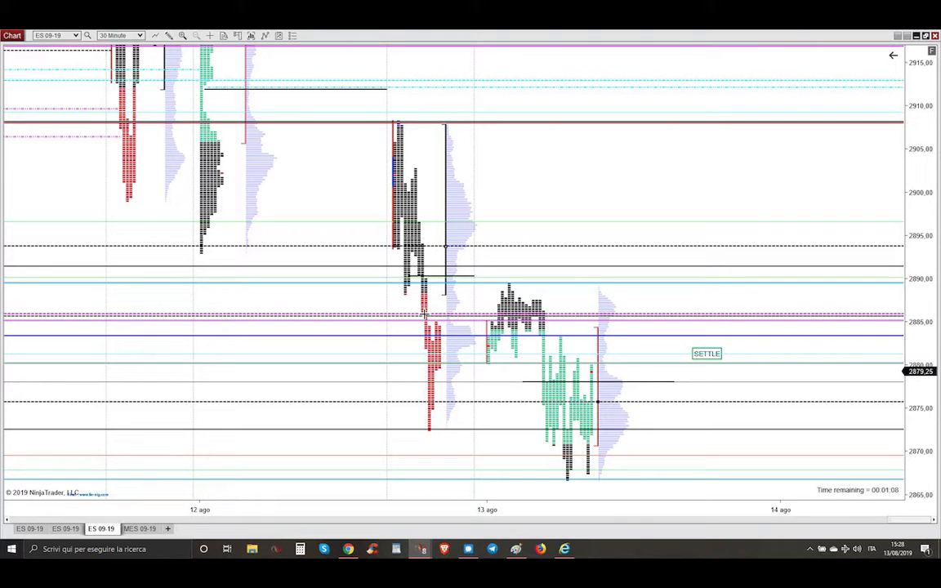
pyautogui.moveTo(484, 321)
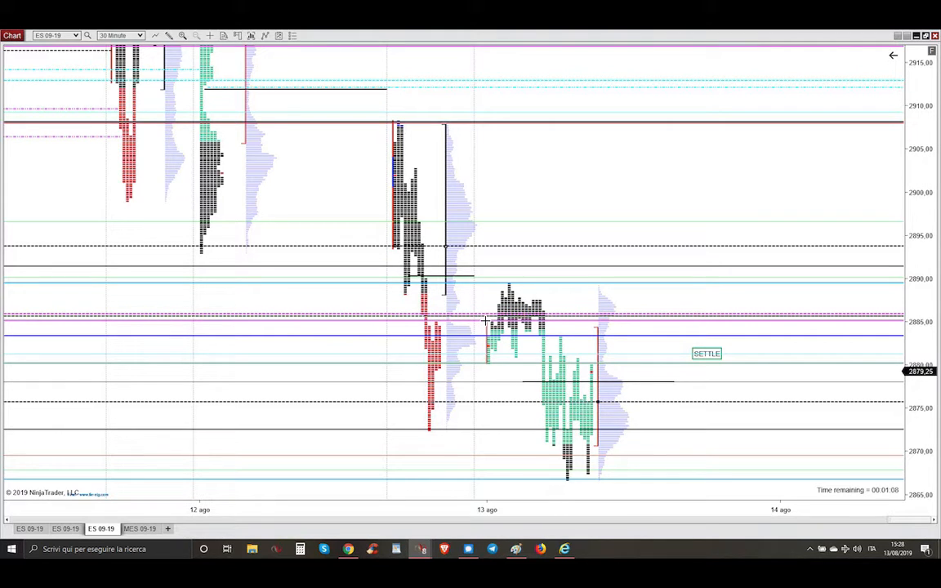
pyautogui.moveTo(470, 326)
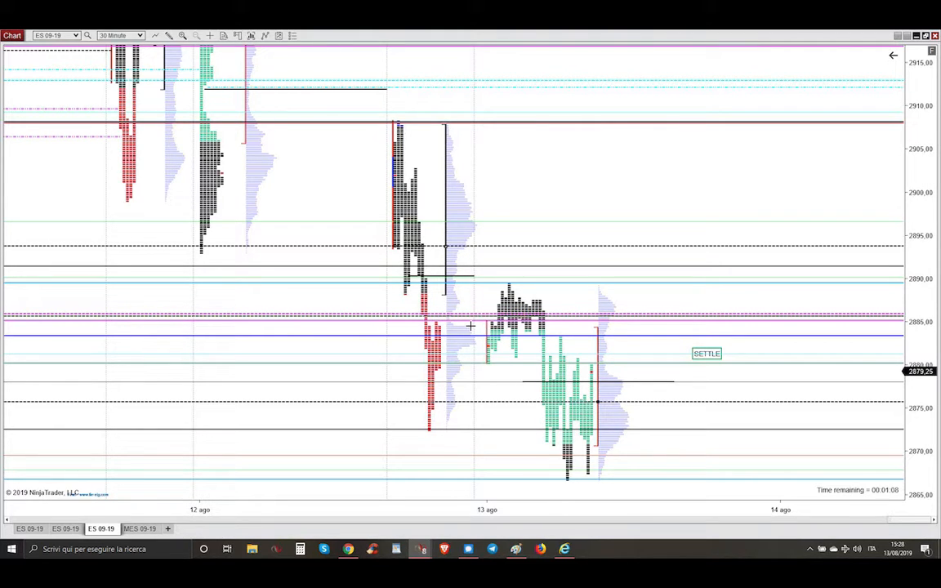
pyautogui.moveTo(543, 421)
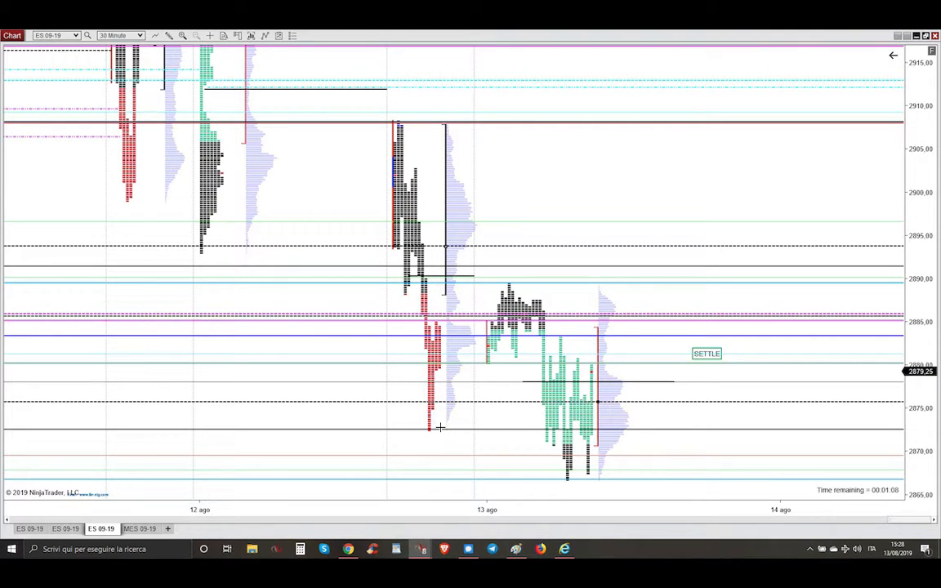
pyautogui.moveTo(605, 427)
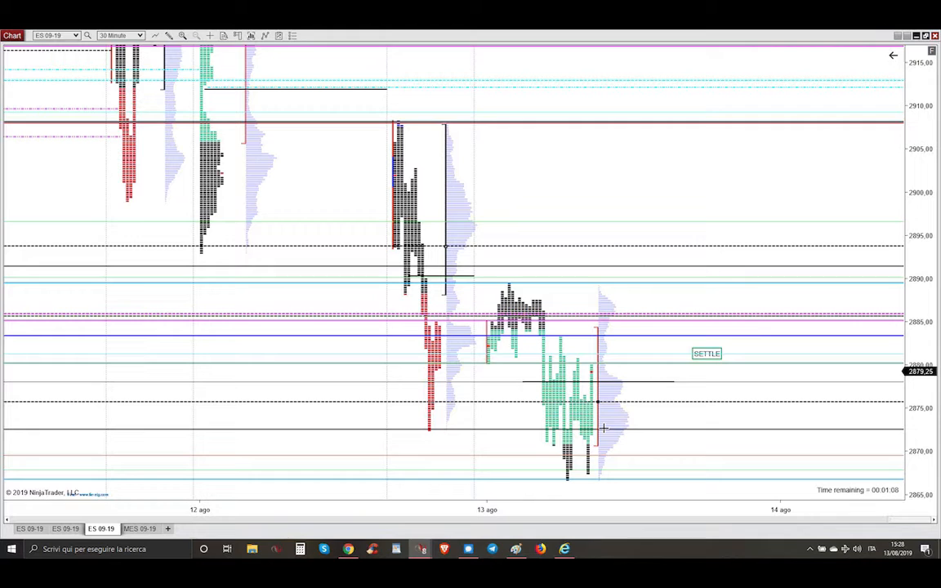
pyautogui.moveTo(515, 385)
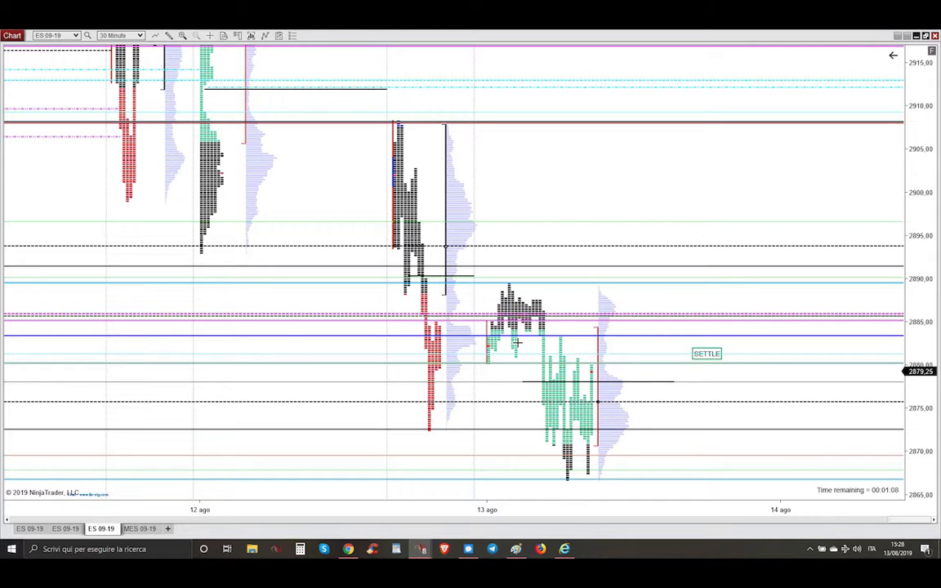
pyautogui.moveTo(608, 402)
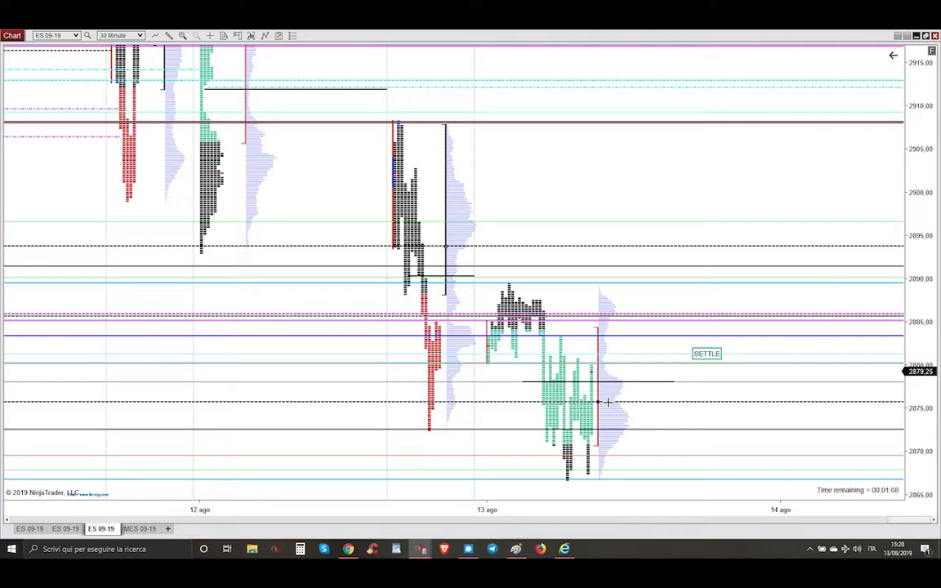
pyautogui.moveTo(135, 76)
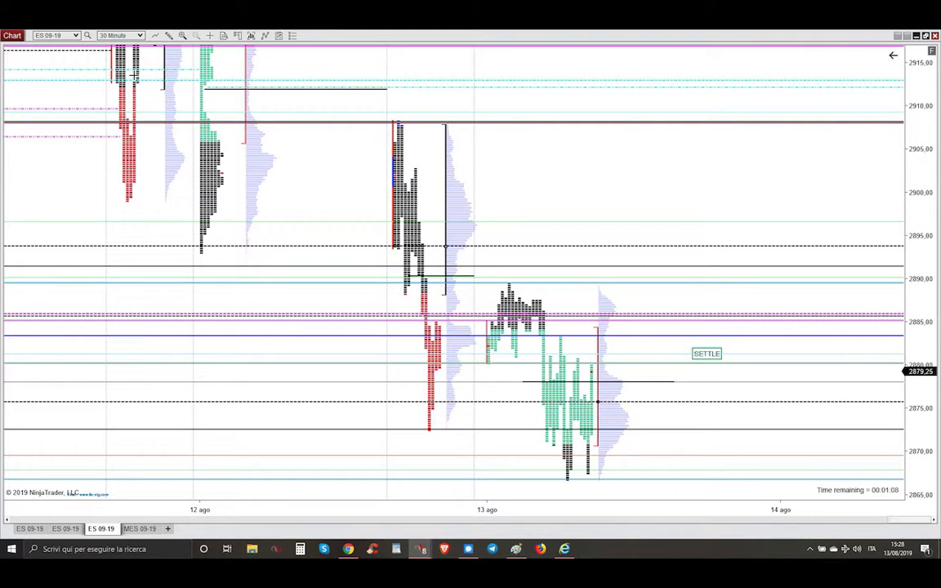
pyautogui.moveTo(650, 172)
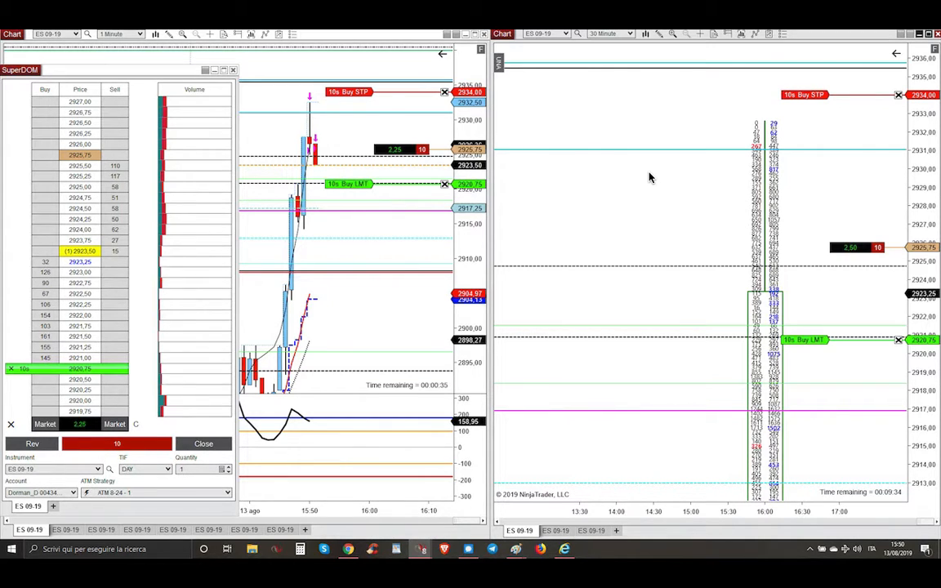
pyautogui.moveTo(768, 178)
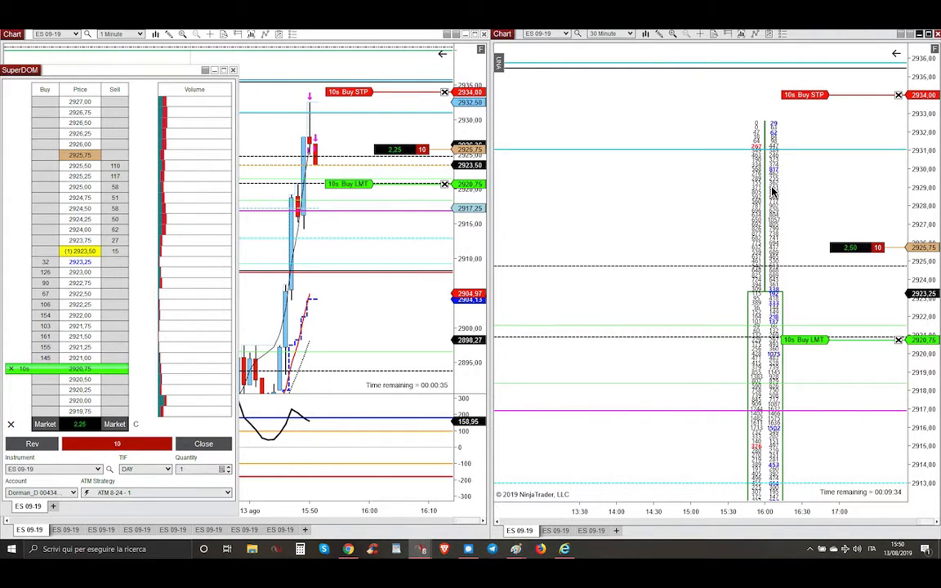
pyautogui.moveTo(773, 143)
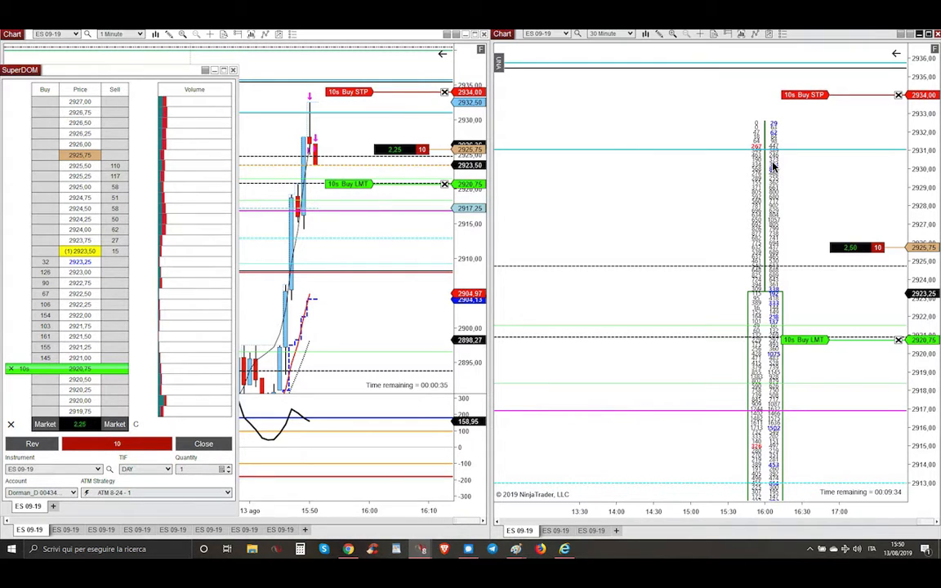
pyautogui.moveTo(709, 156)
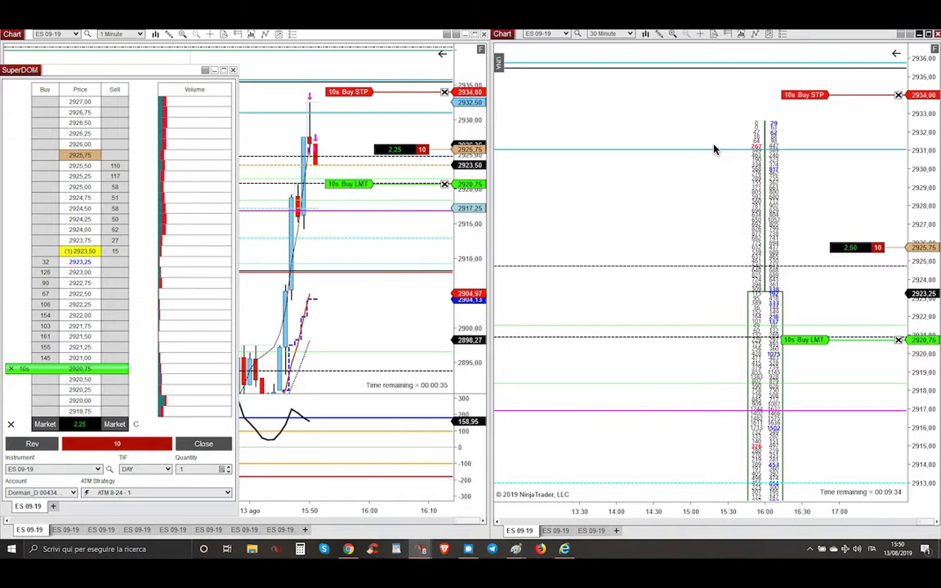
pyautogui.moveTo(719, 145)
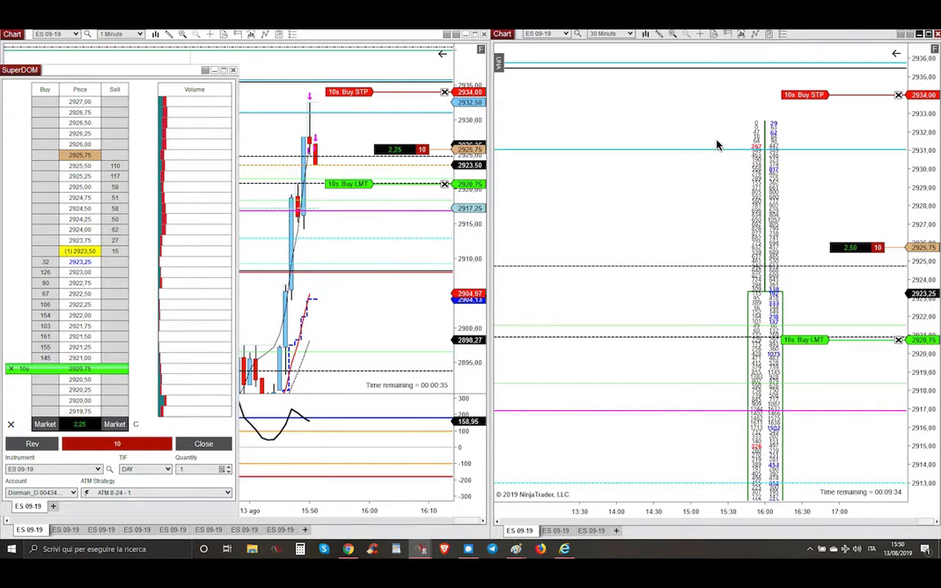
pyautogui.moveTo(431, 149)
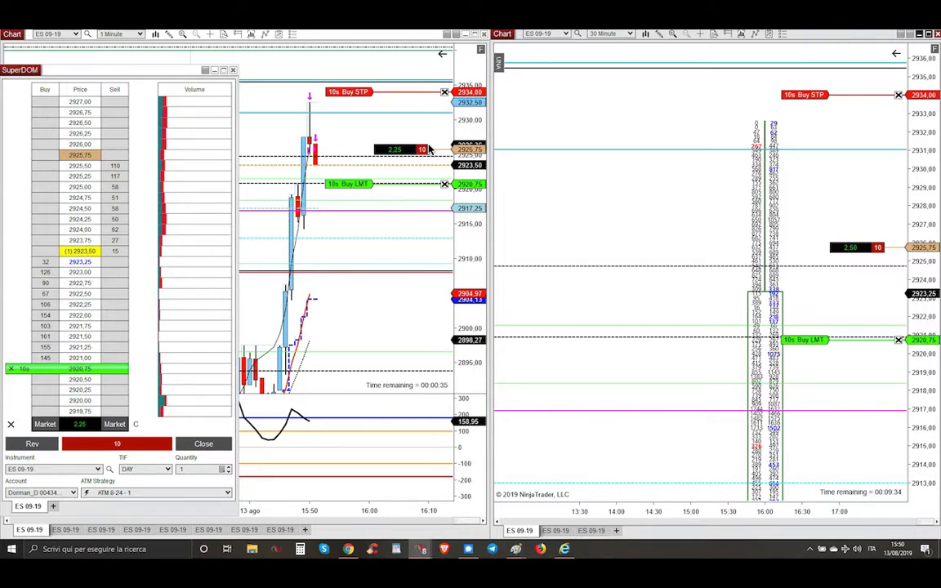
pyautogui.moveTo(311, 101)
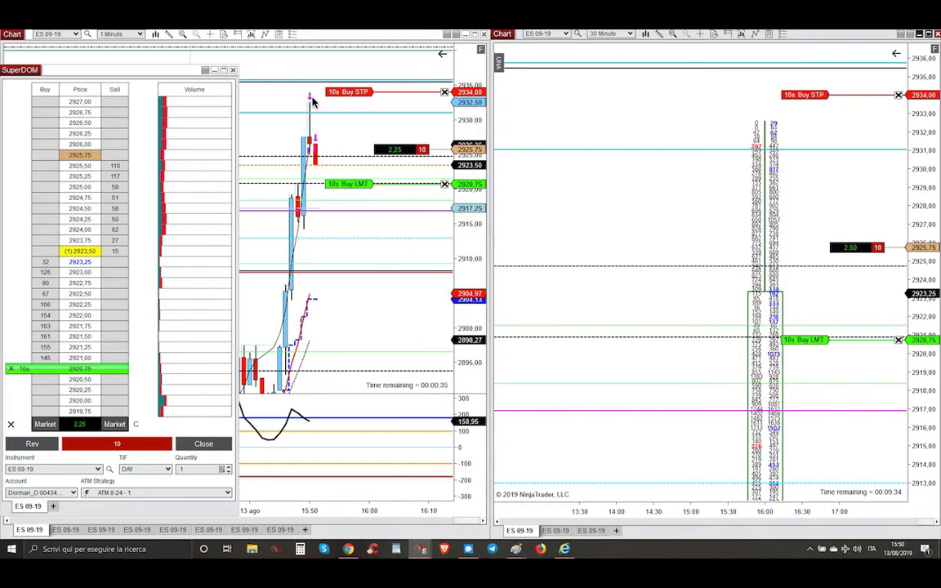
pyautogui.moveTo(280, 189)
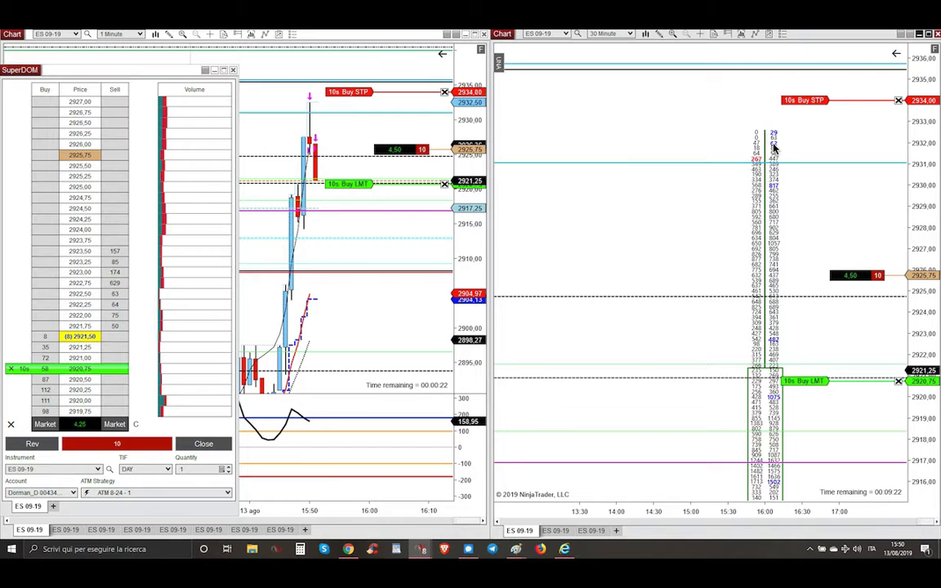
pyautogui.moveTo(749, 168)
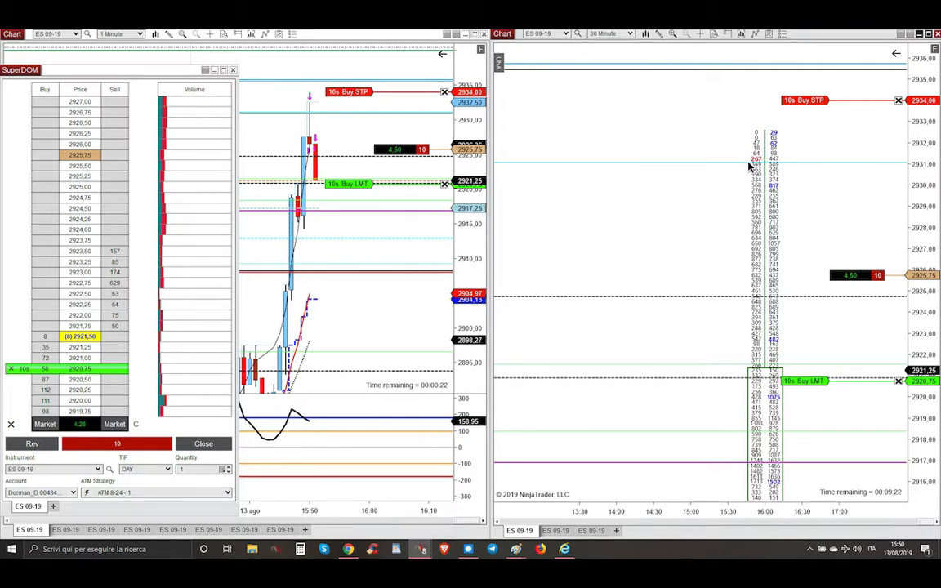
pyautogui.moveTo(753, 169)
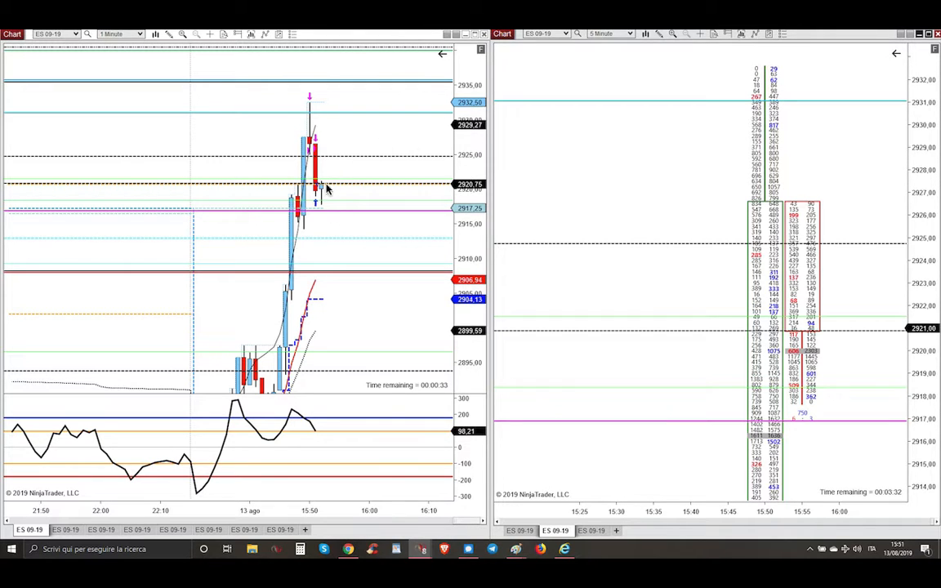
pyautogui.moveTo(737, 212)
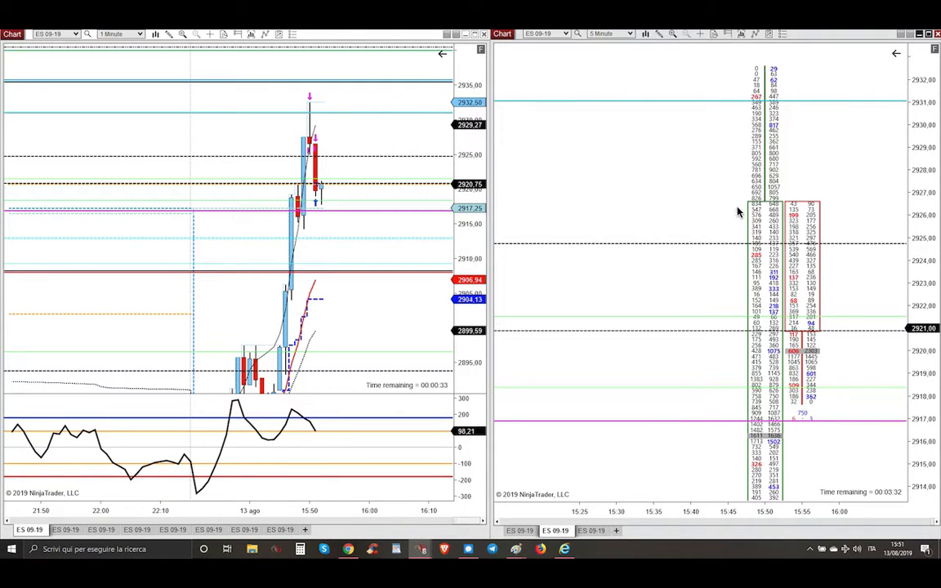
pyautogui.moveTo(773, 71)
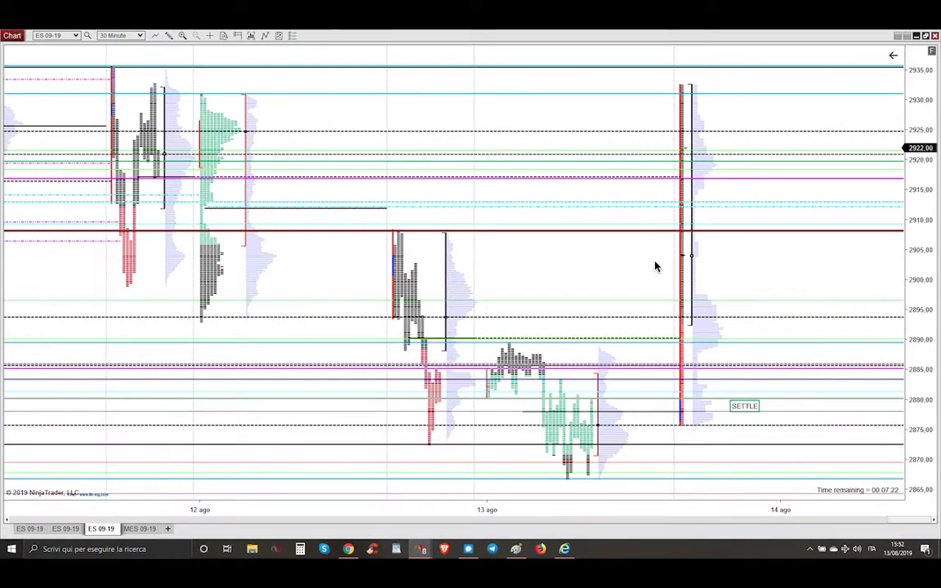
pyautogui.moveTo(678, 422)
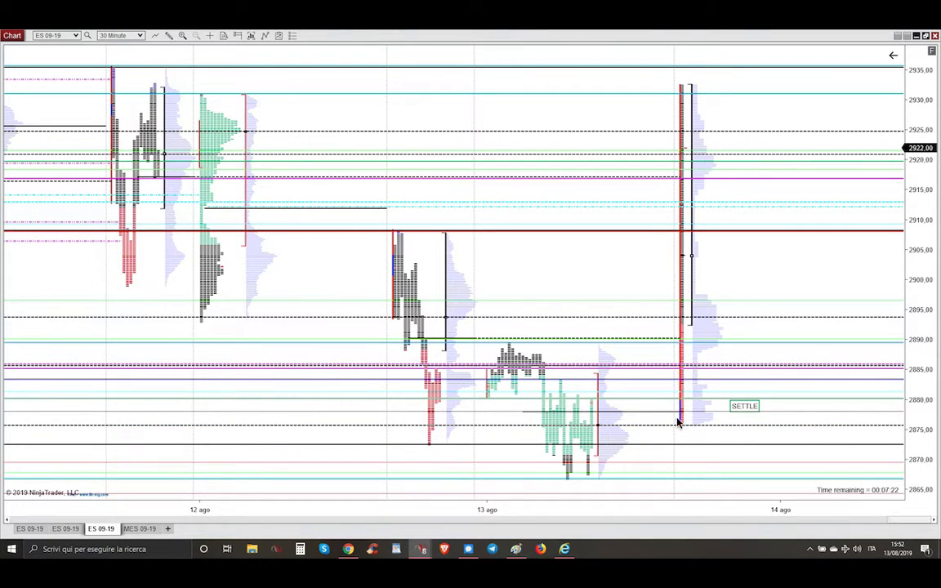
pyautogui.moveTo(688, 380)
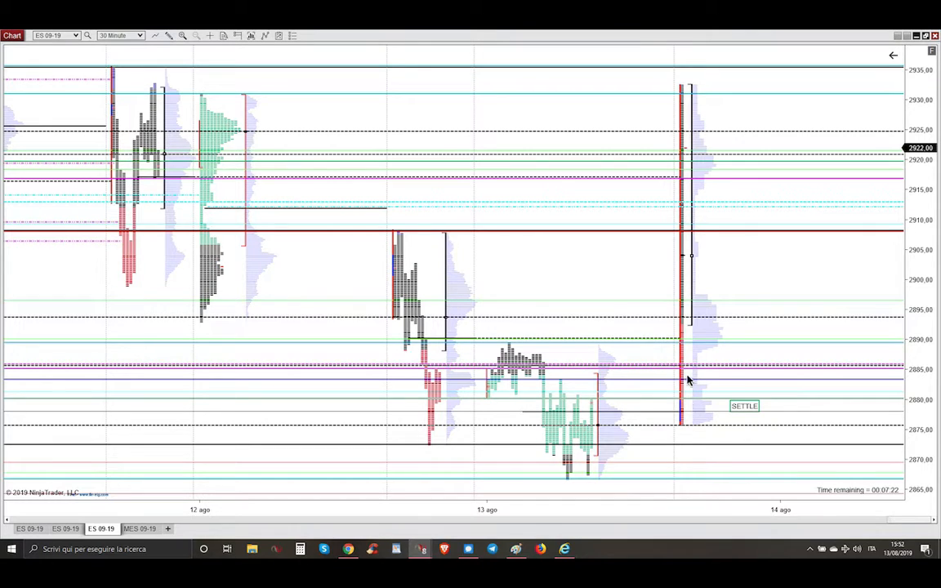
pyautogui.moveTo(694, 100)
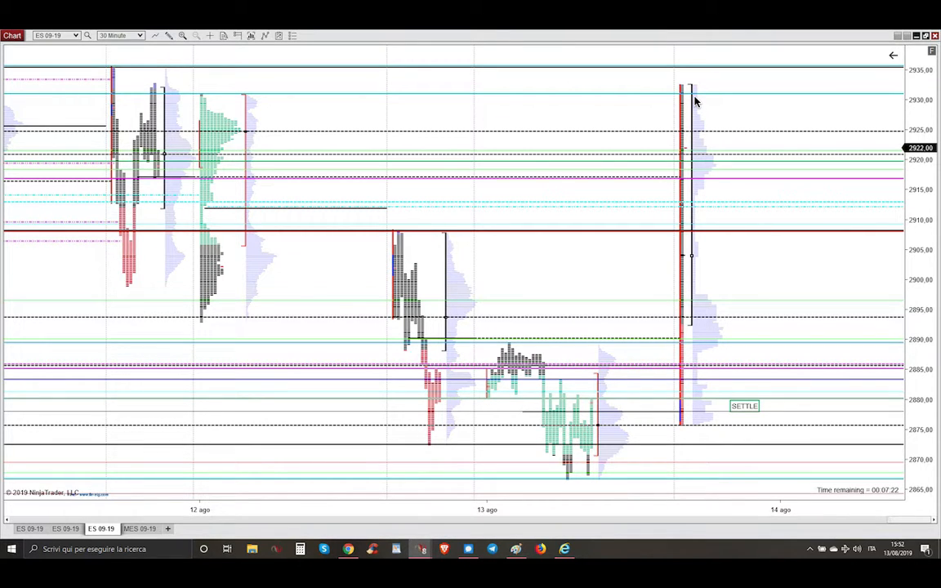
pyautogui.moveTo(639, 281)
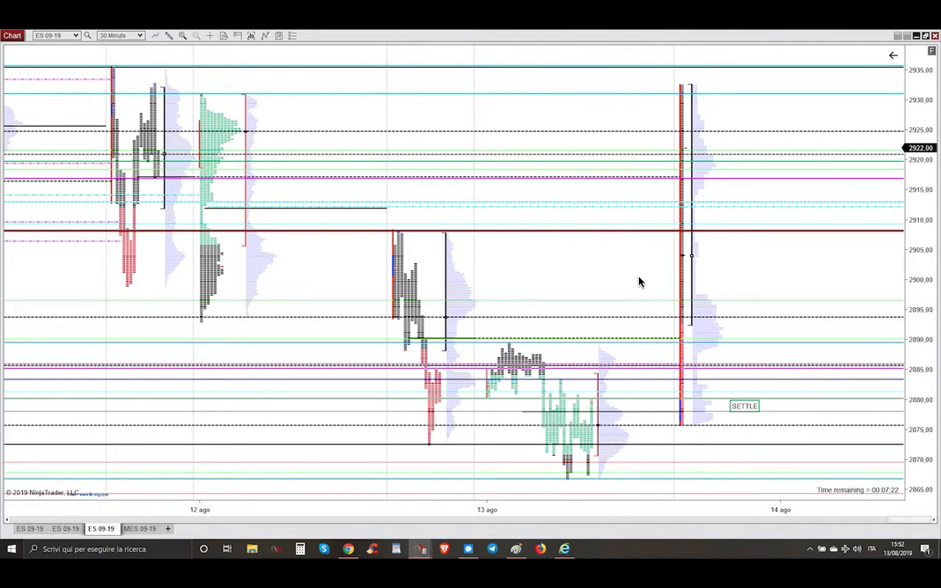
pyautogui.moveTo(667, 157)
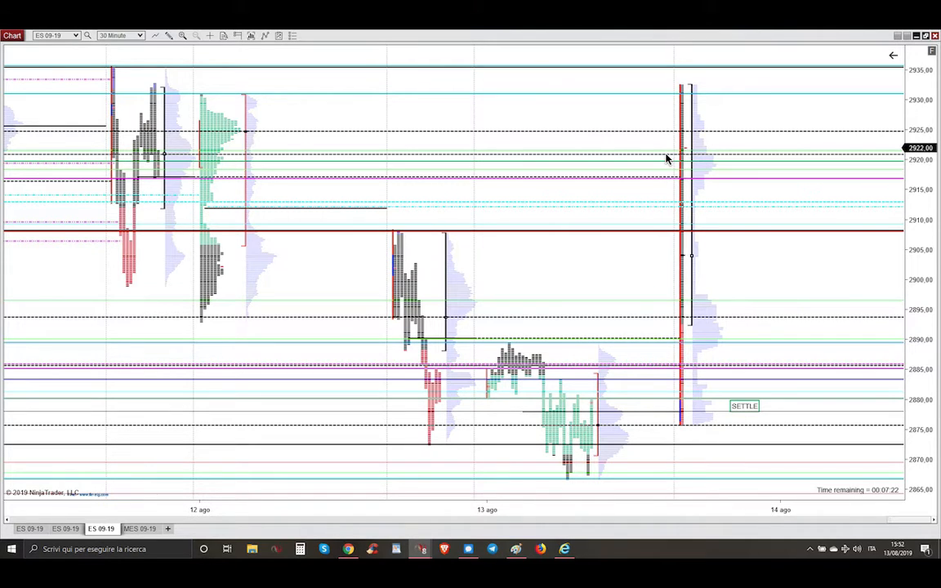
pyautogui.moveTo(678, 119)
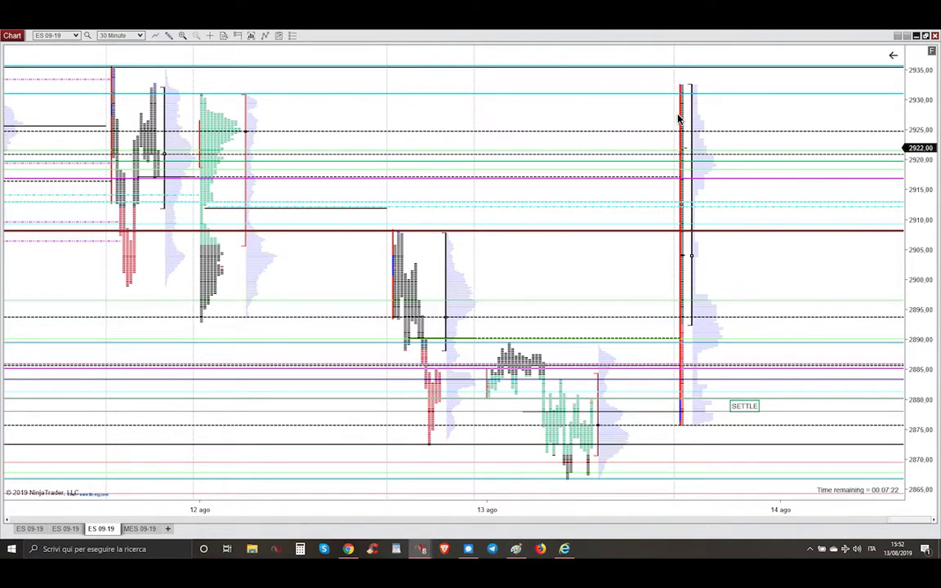